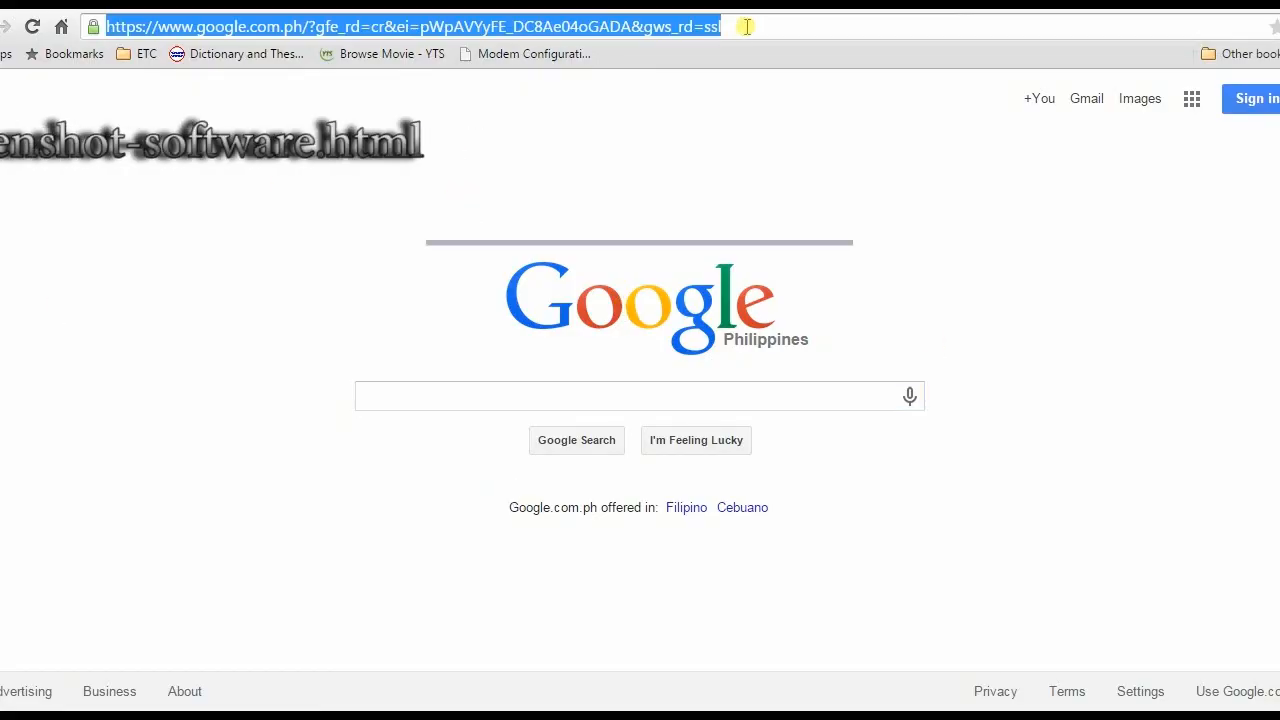
text(http://screenshot.net/top-automatic-screenshot-software.html)
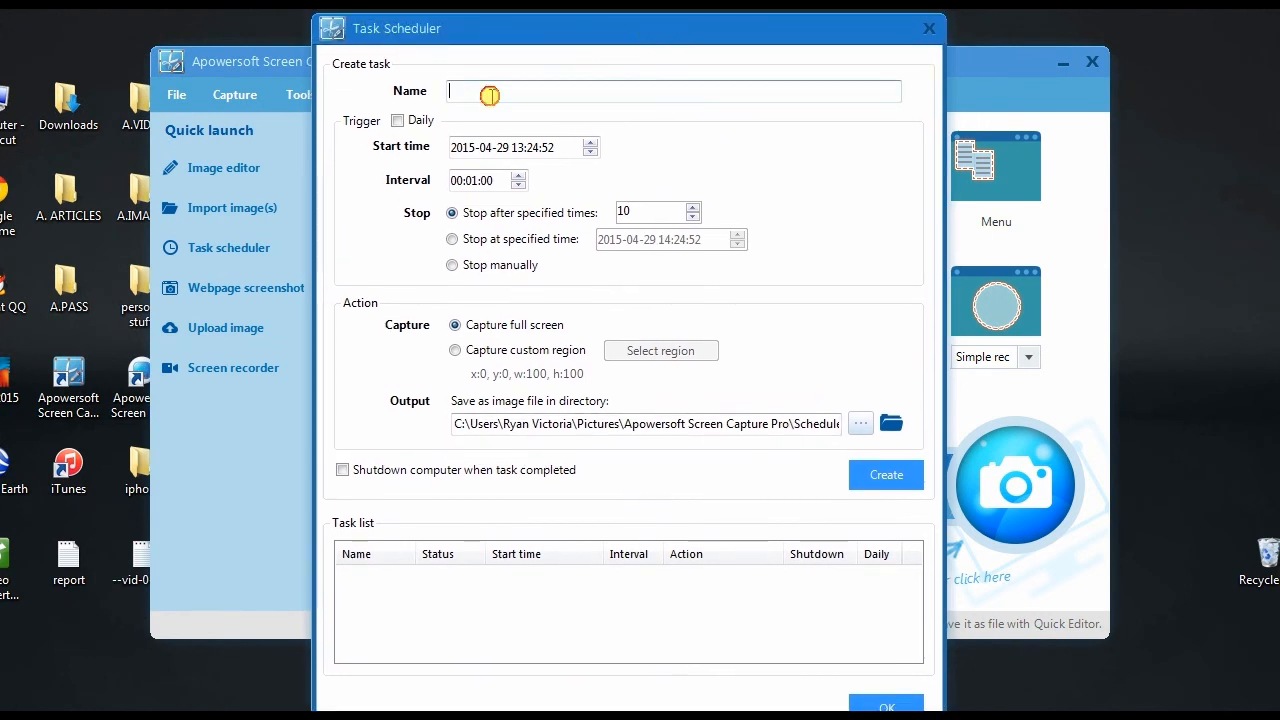
Name the scheduled full-screen task 'task-01' and create it
text(task-01)
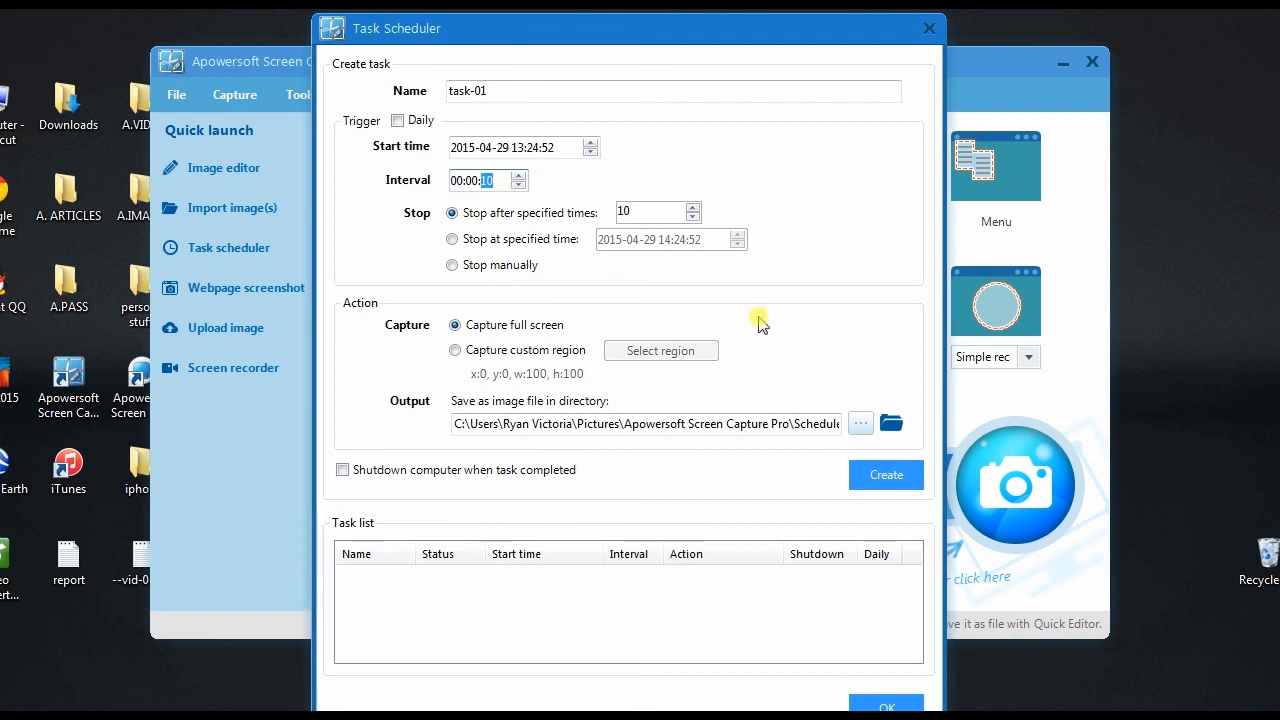
click(886, 476)
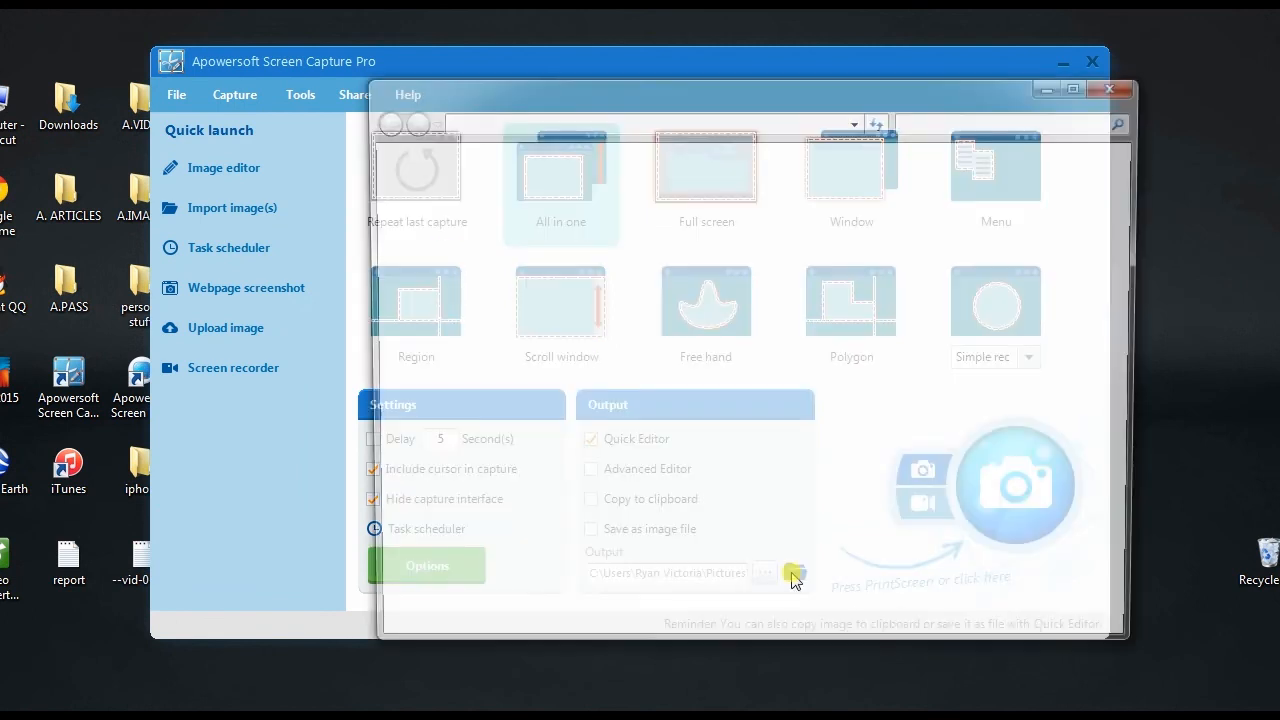
click(792, 576)
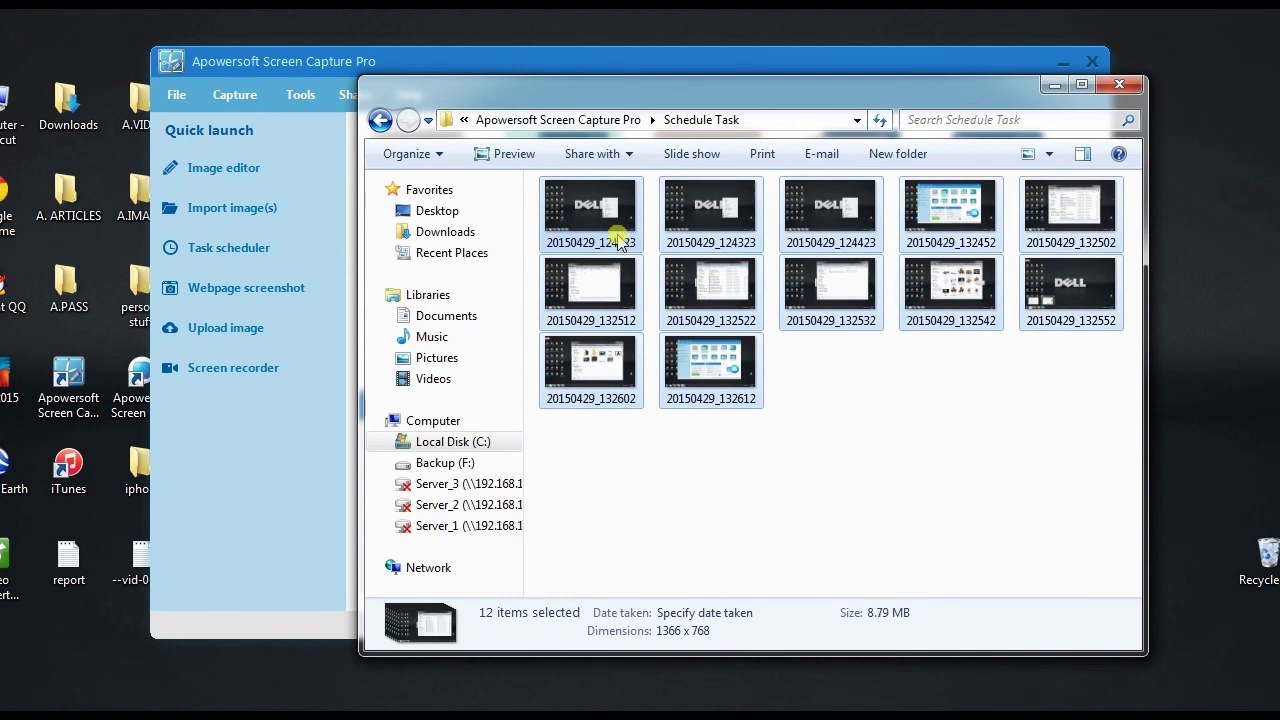
double_click(592, 204)
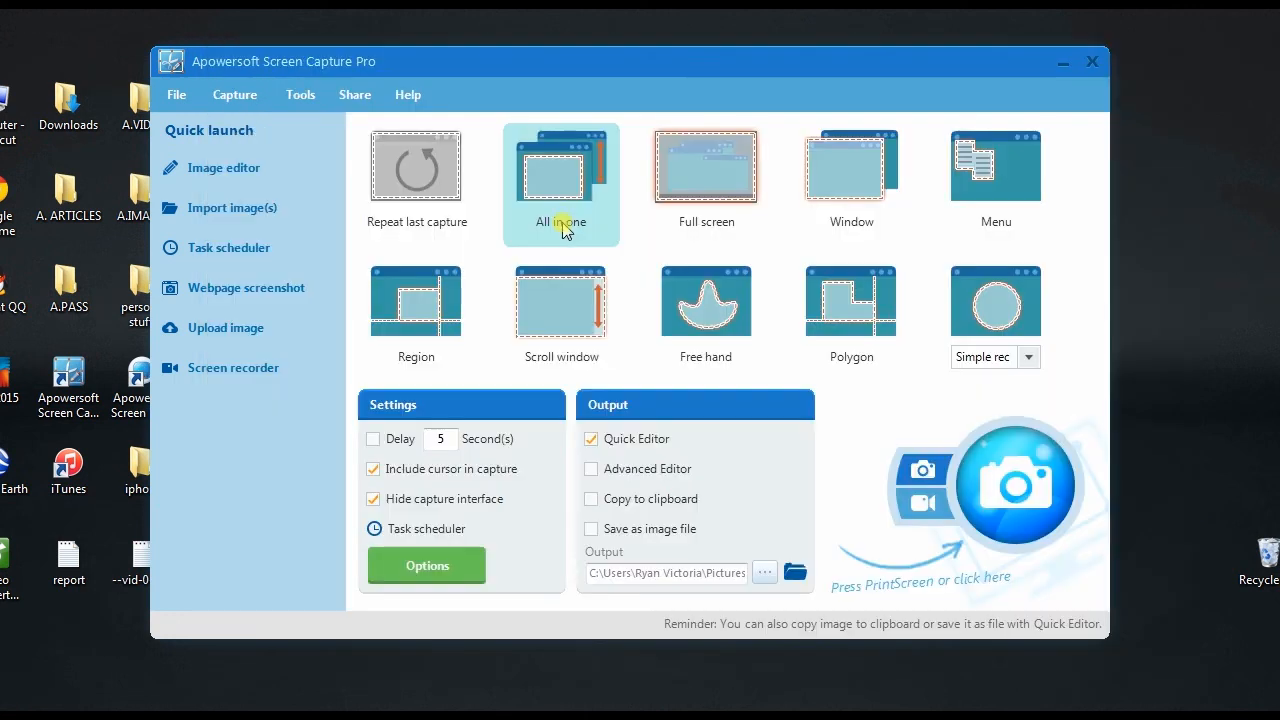
mouse_move(542, 306)
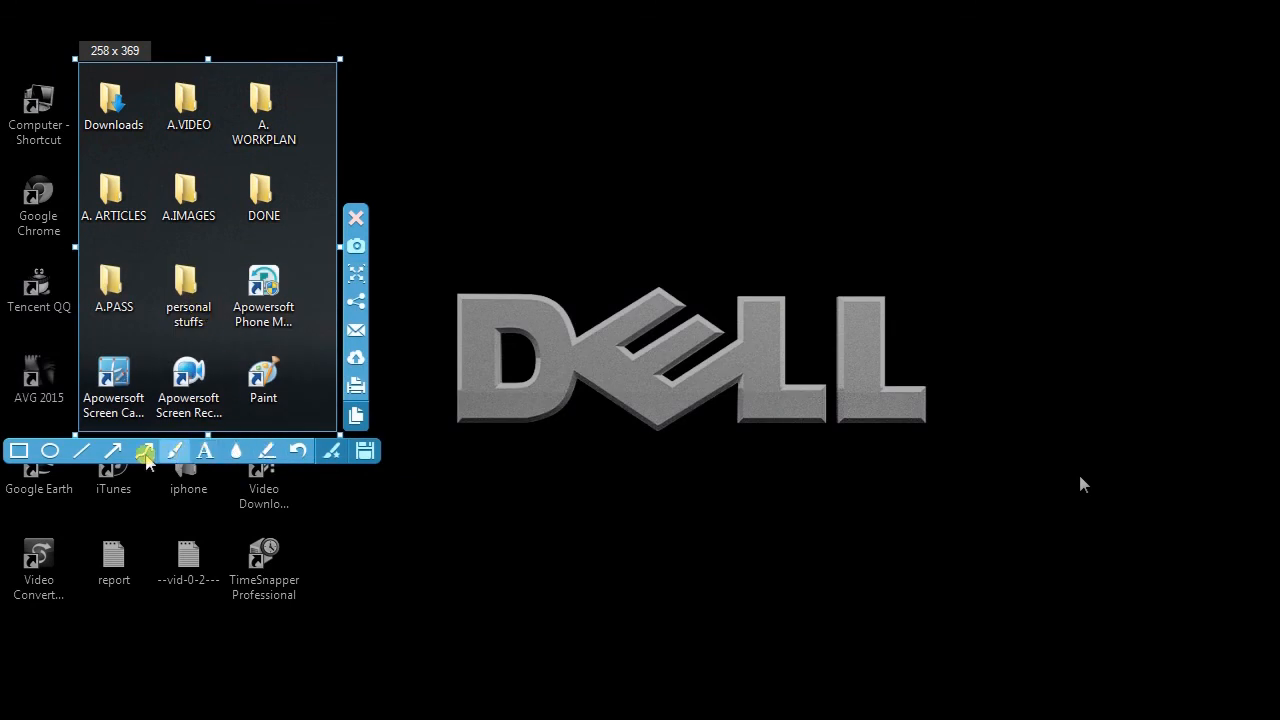
Draw a red arrow on the captured region pointing at the DONE folder
click(112, 452)
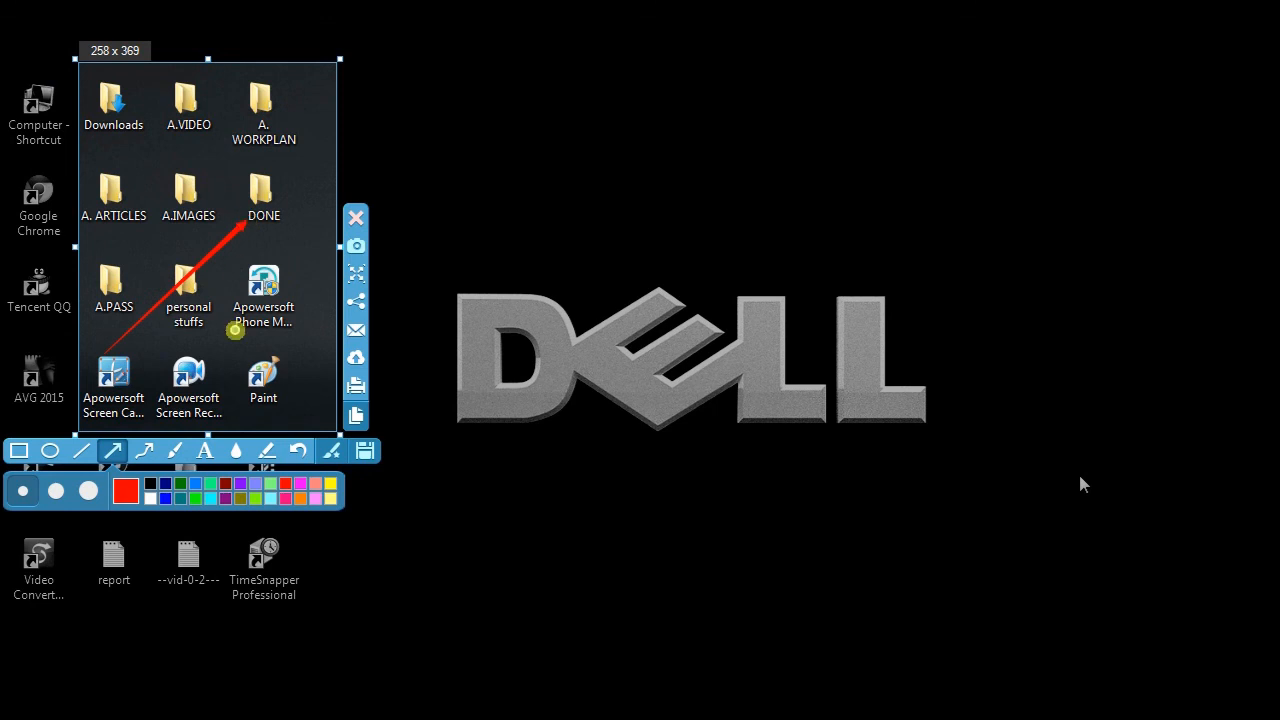
click(298, 452)
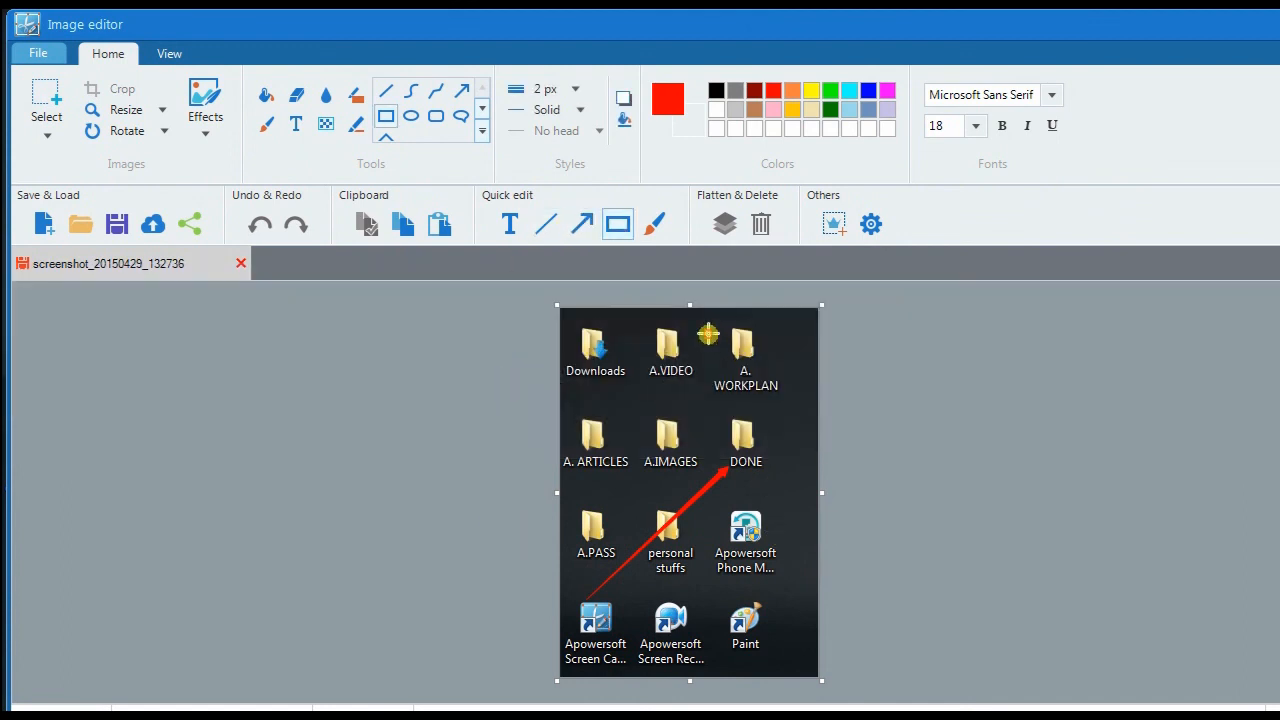
Box the A. WORKPLAN folder in red and add the text label 'tex'
click(508, 224)
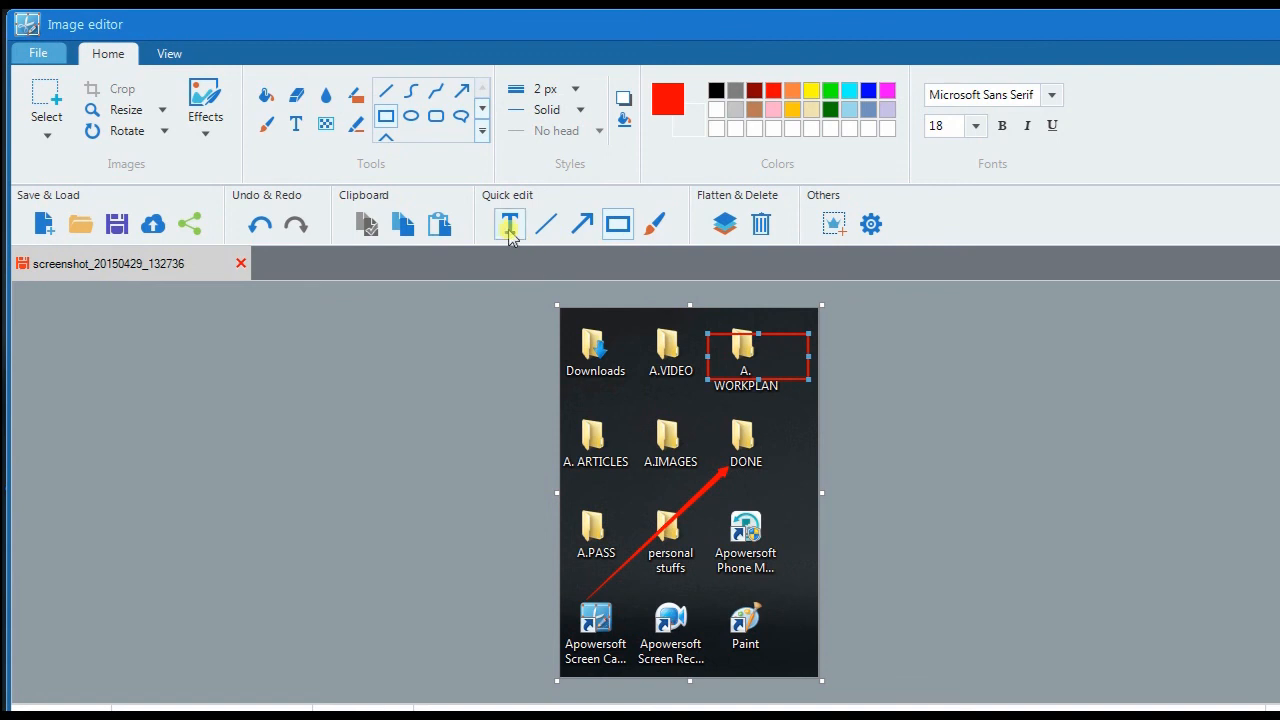
click(508, 222)
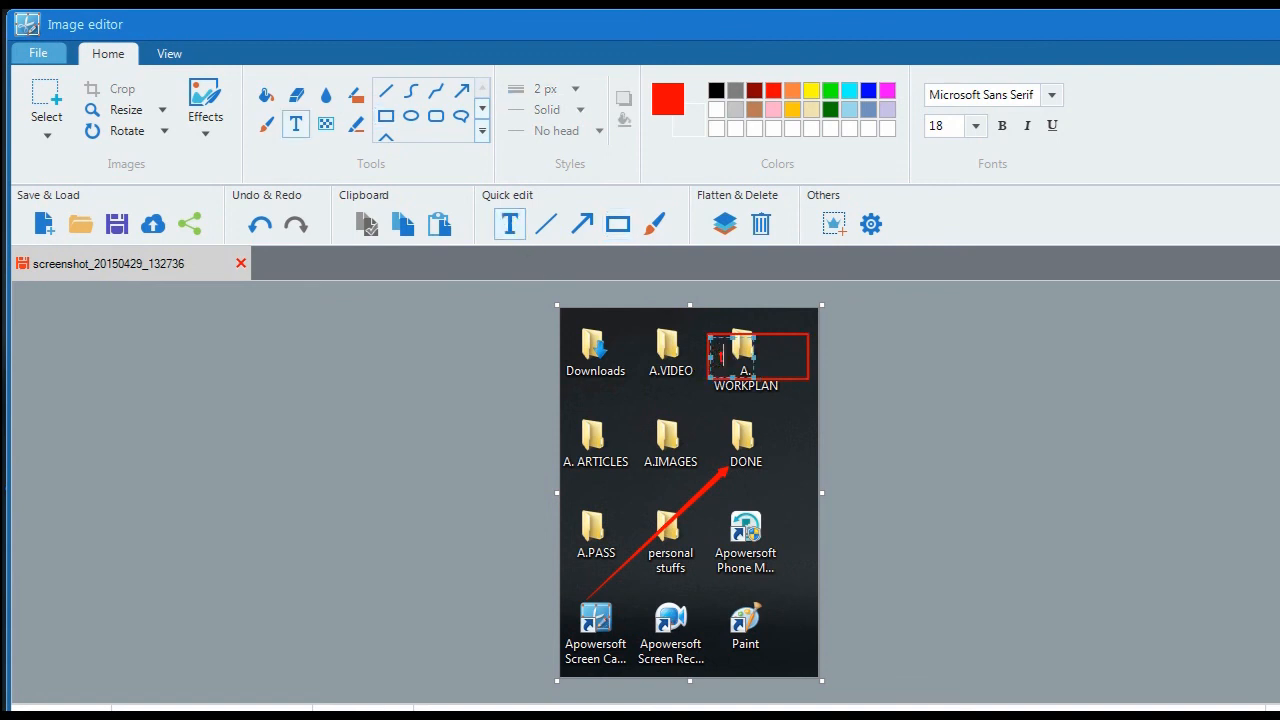
text(text)
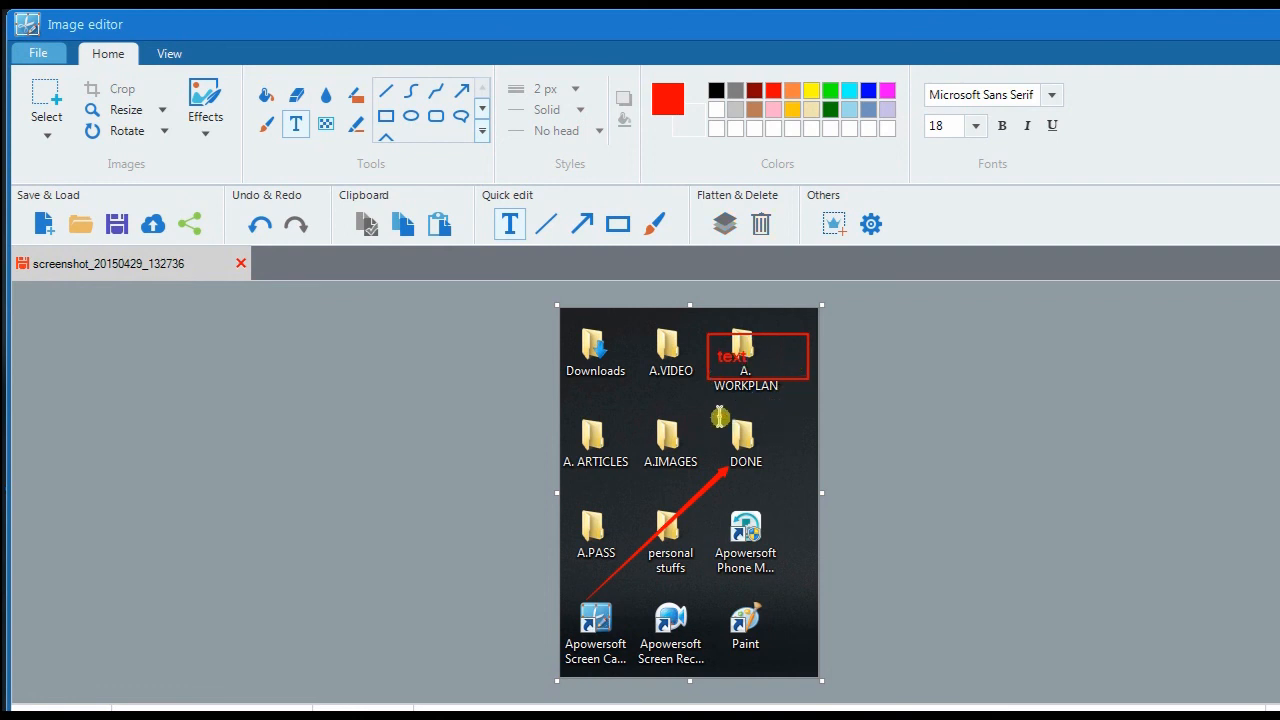
click(204, 100)
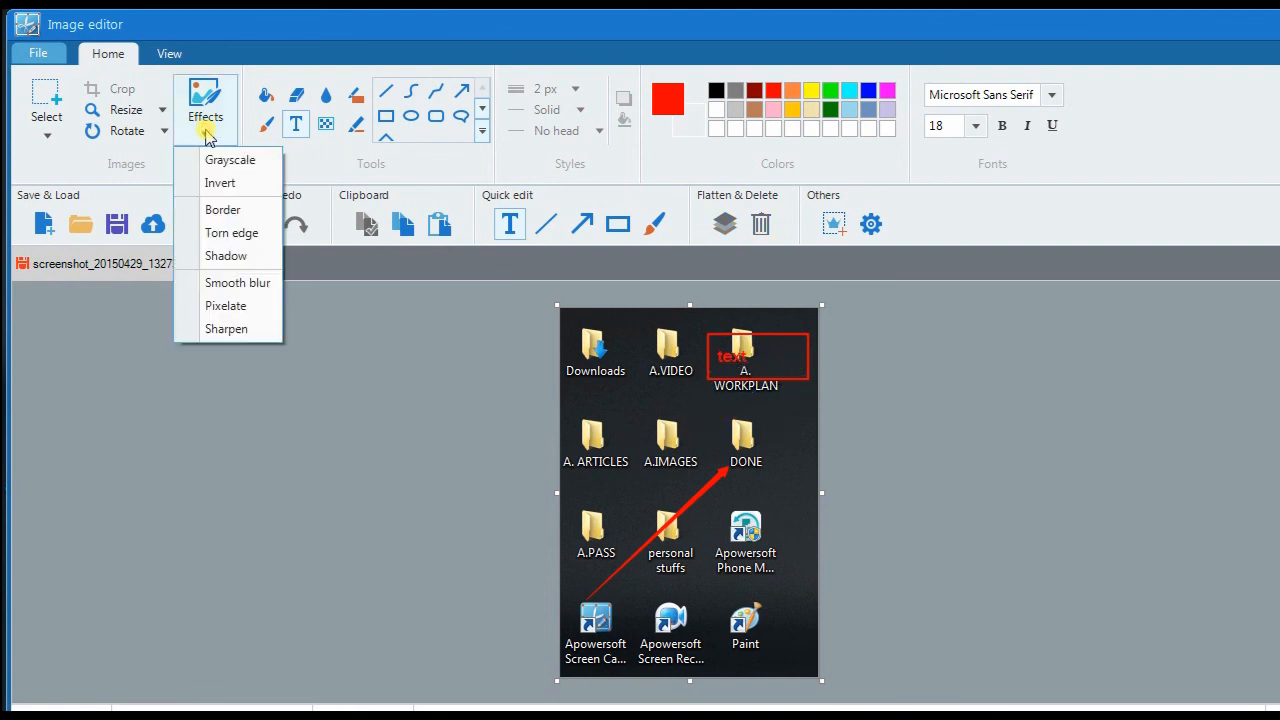
mouse_move(236, 236)
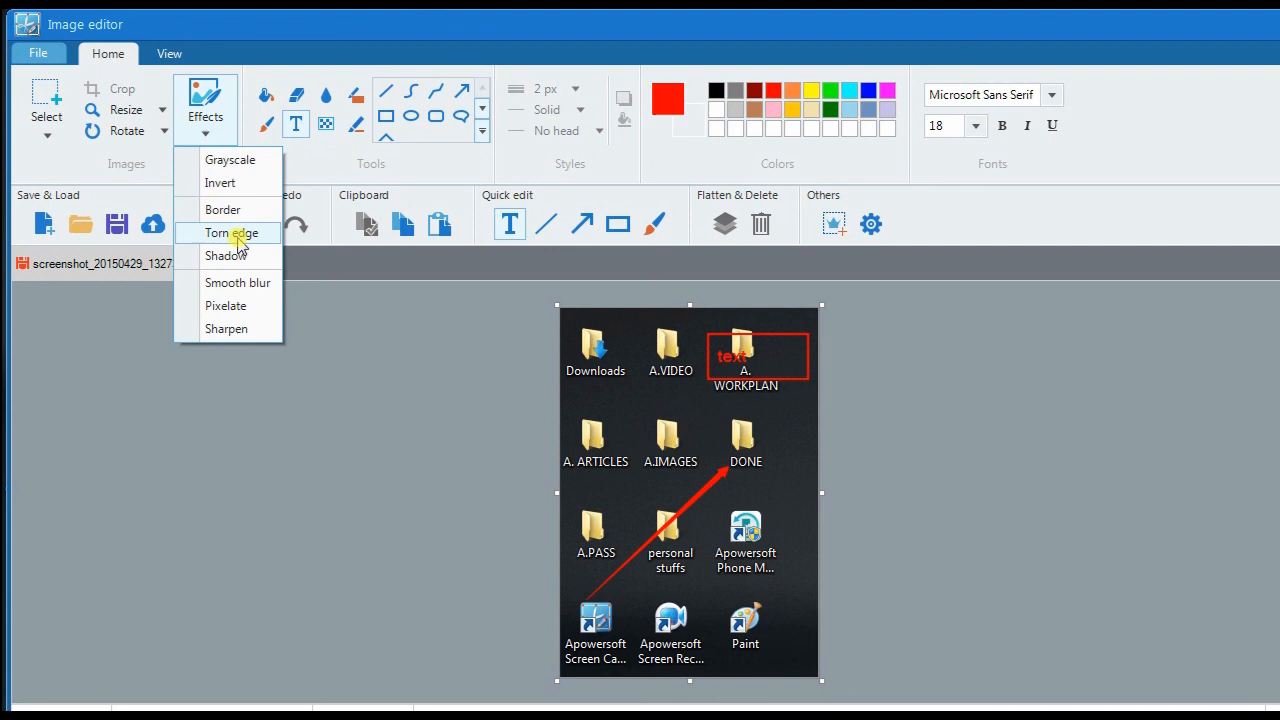
Apply the Torn edge effect to the annotated capture
click(232, 232)
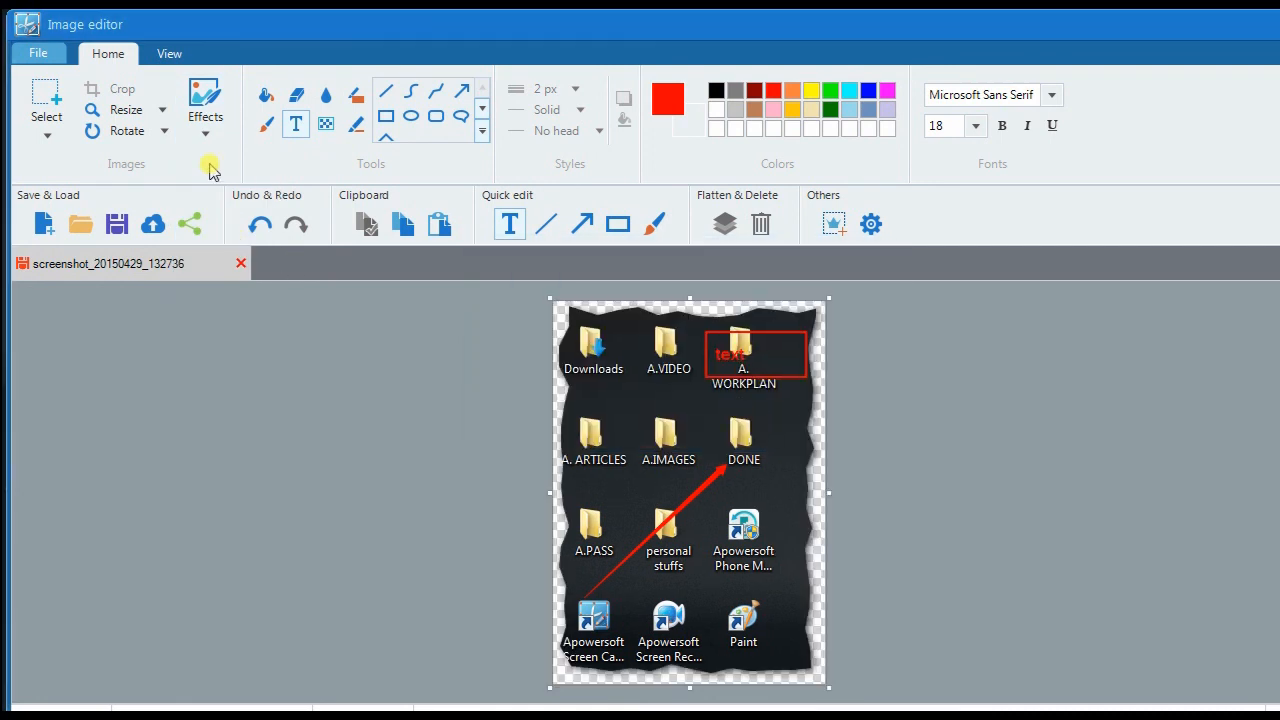
mouse_move(248, 336)
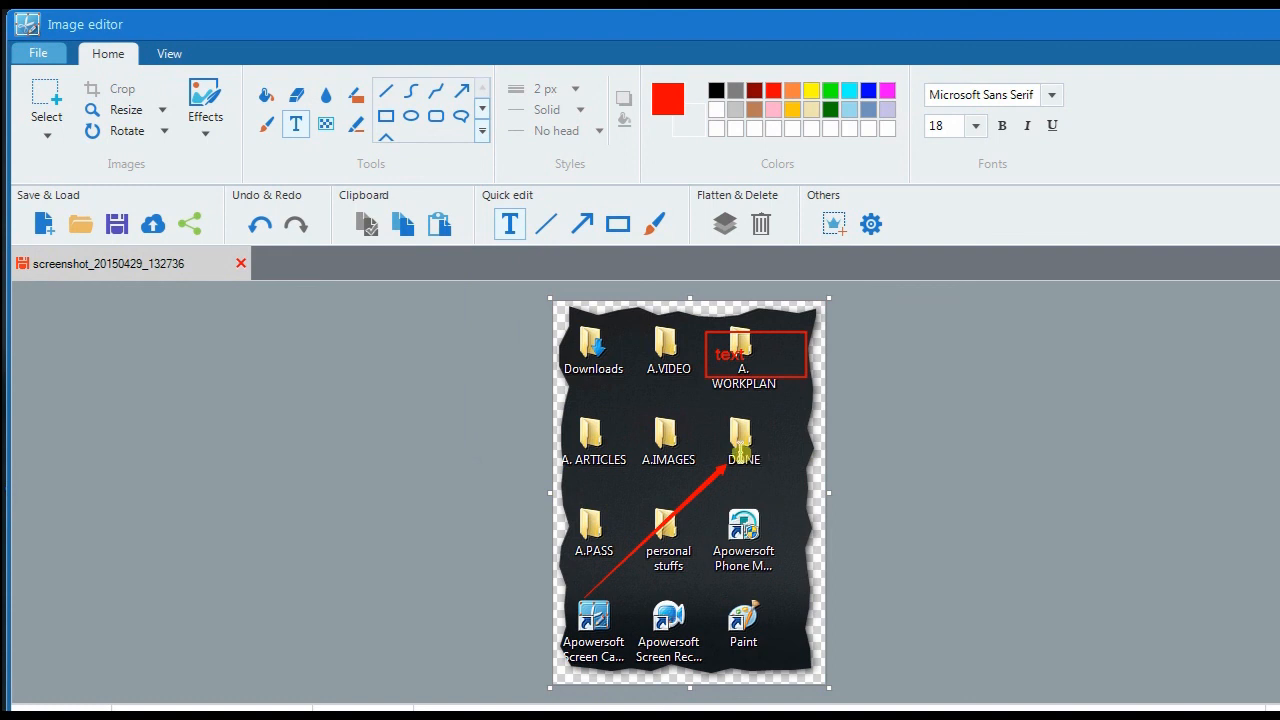
mouse_move(116, 220)
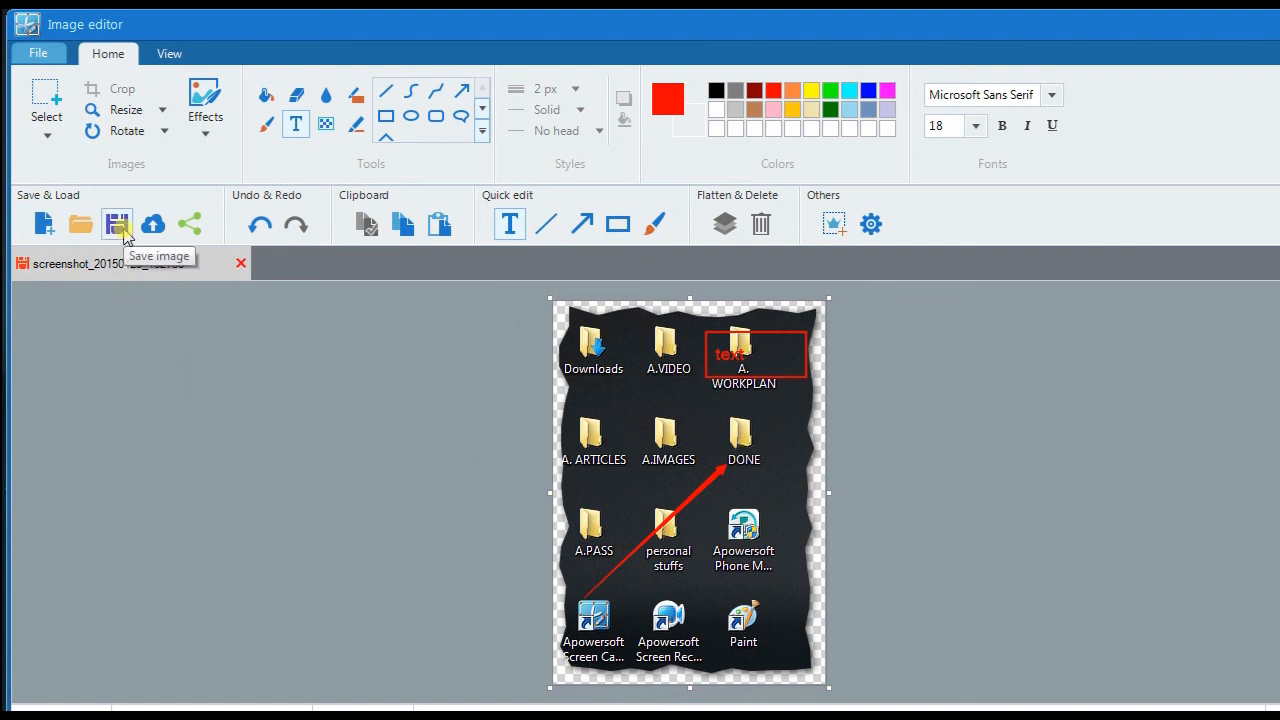
mouse_move(188, 224)
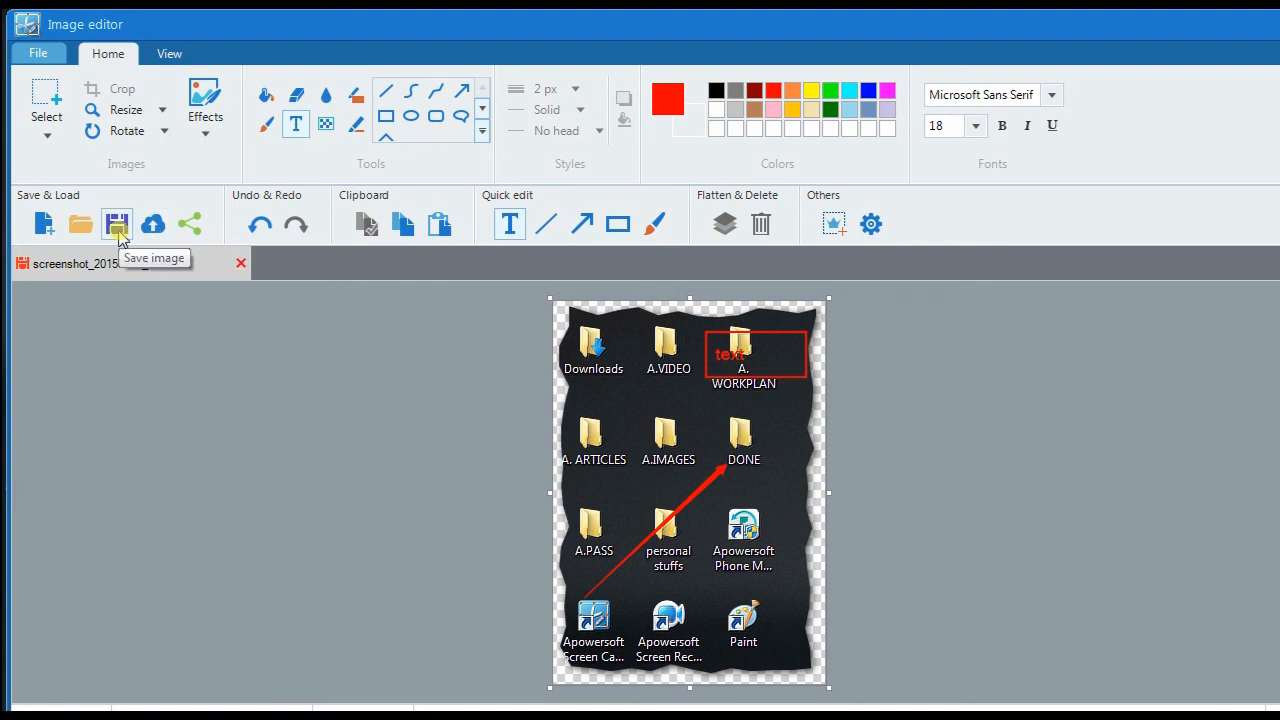
mouse_move(152, 224)
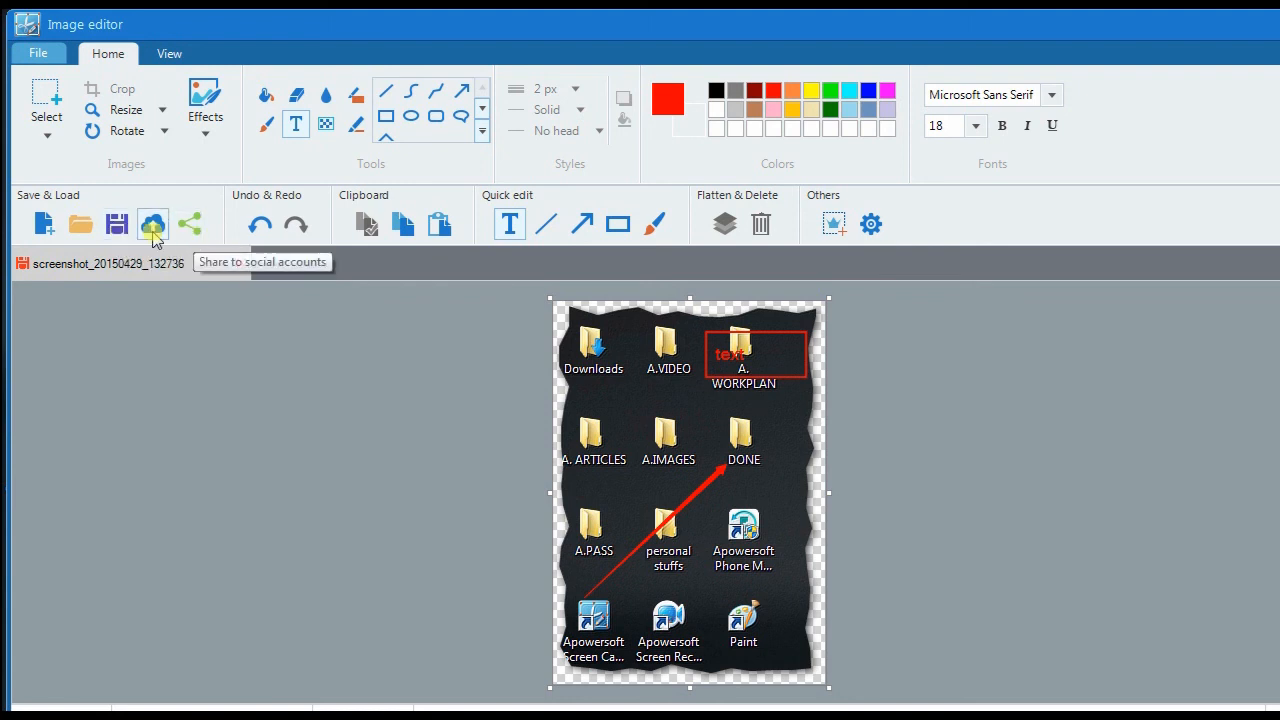
Upload the torn-edge capture to Screenshot.net with the title '01'
click(152, 224)
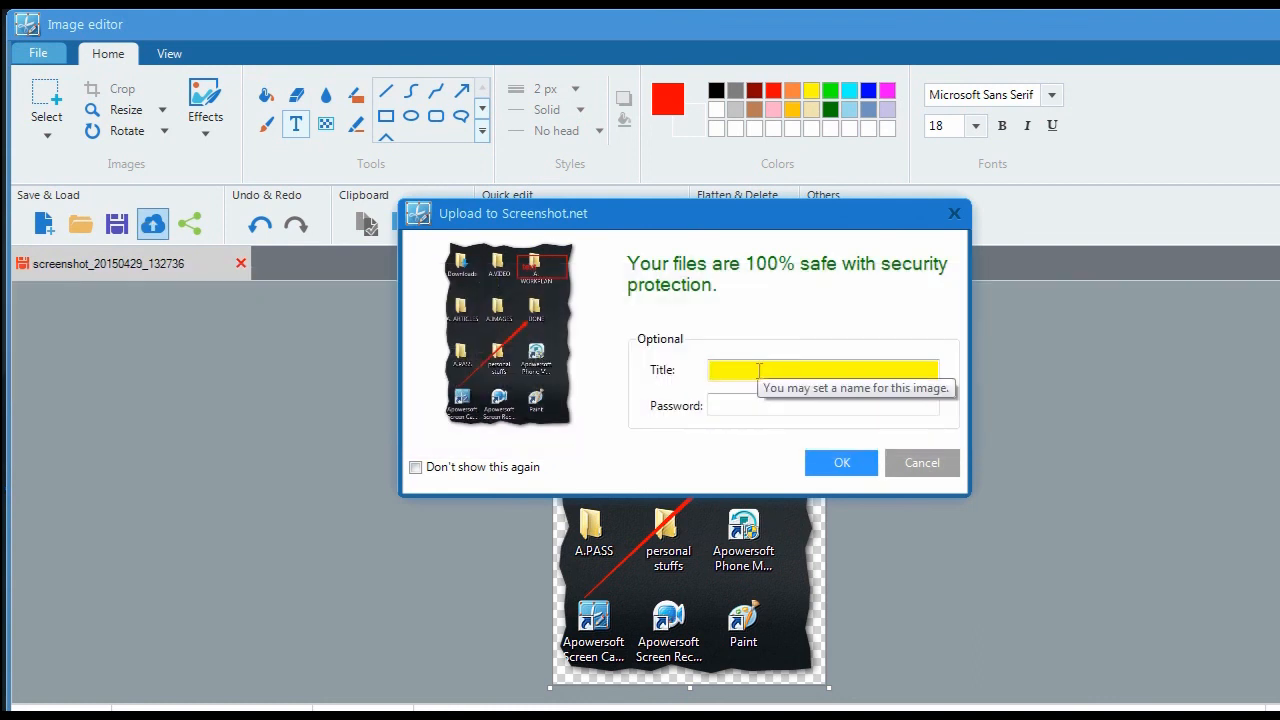
text(01)
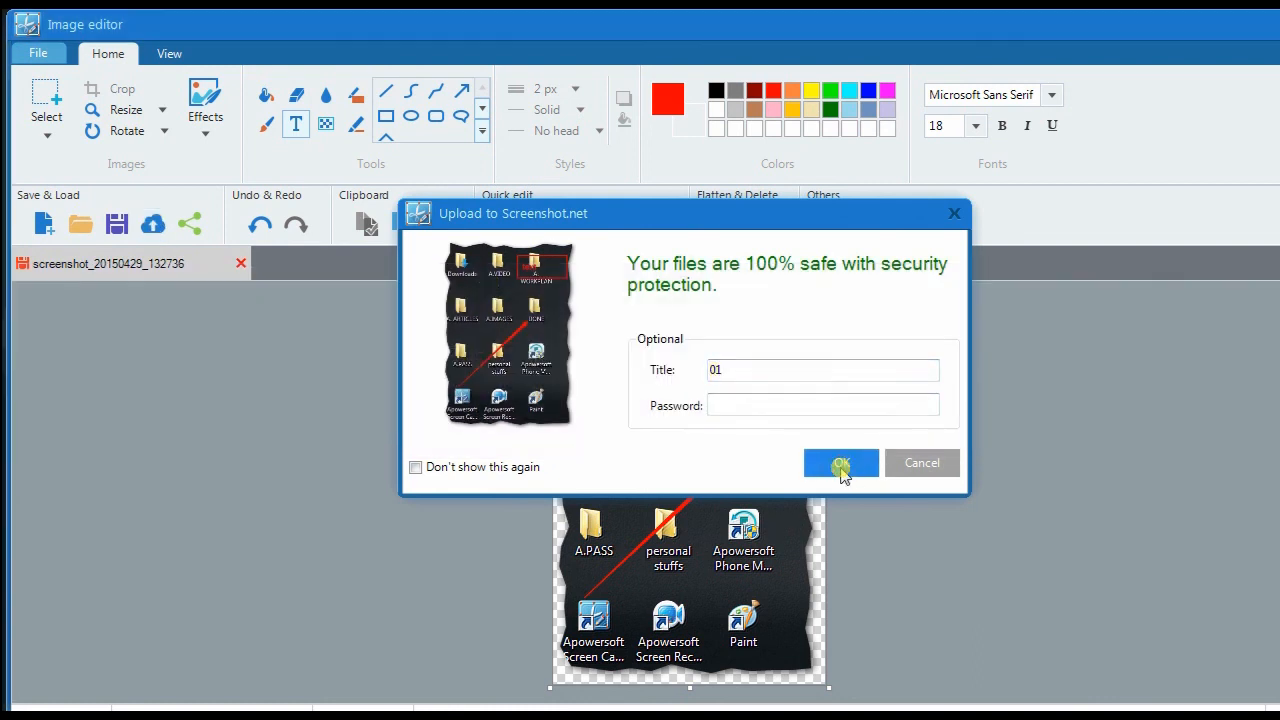
click(840, 464)
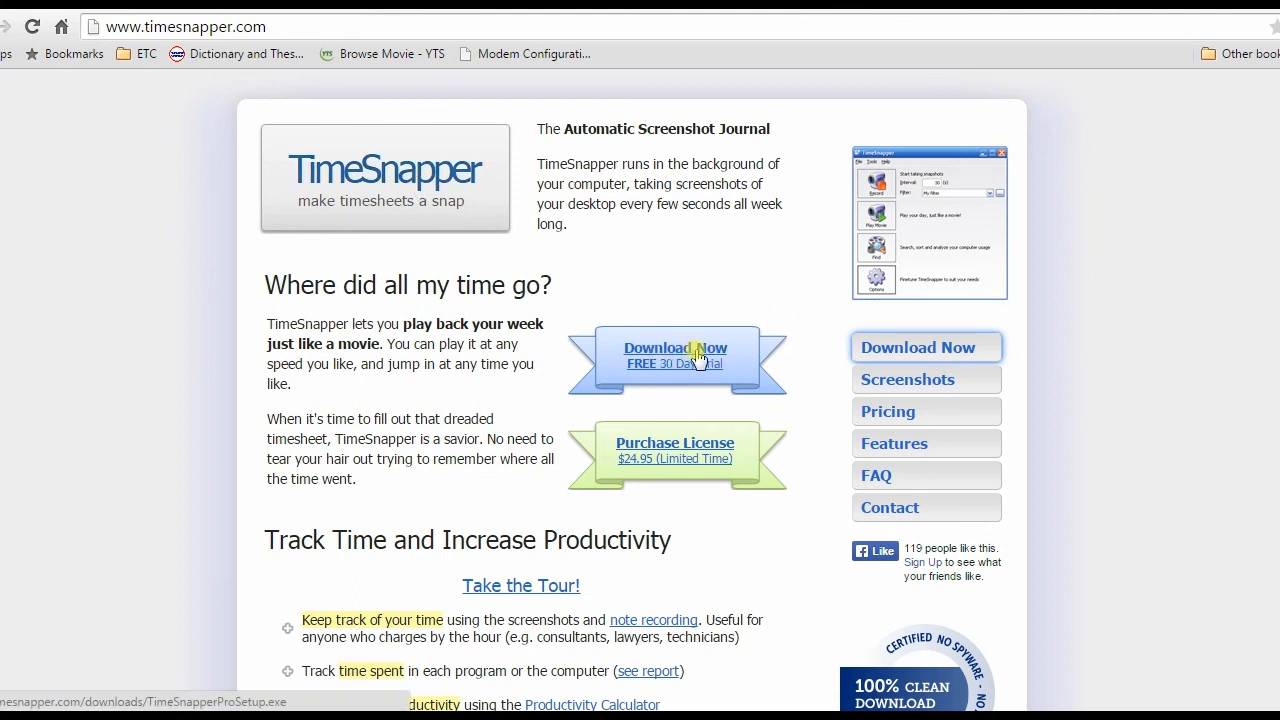
mouse_move(688, 358)
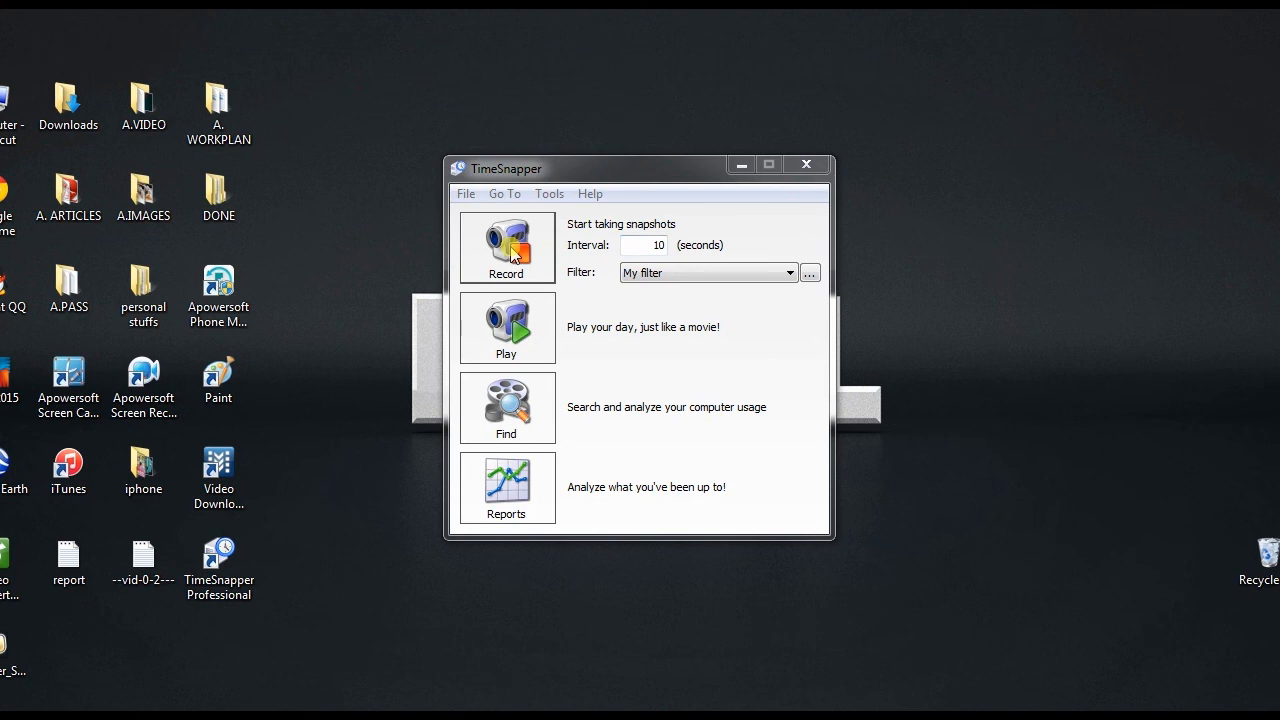
Start TimeSnapper recording at a 10-second interval and show its data folder
click(806, 164)
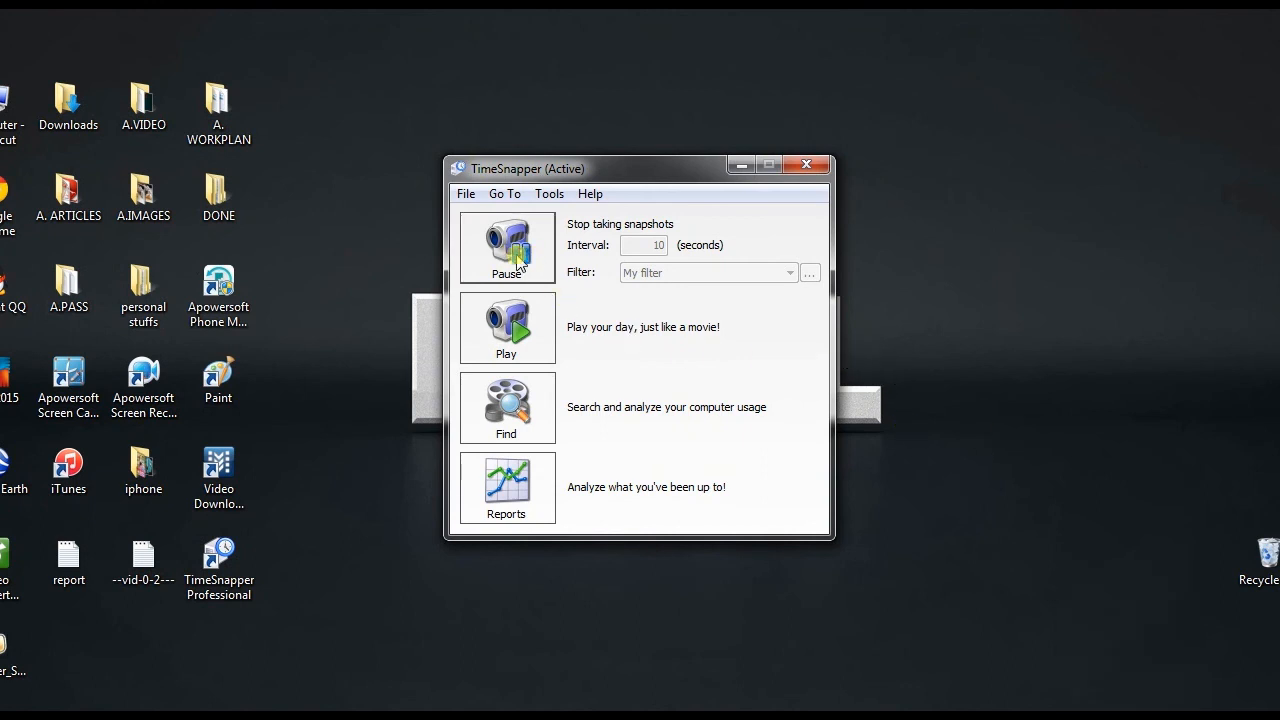
click(506, 248)
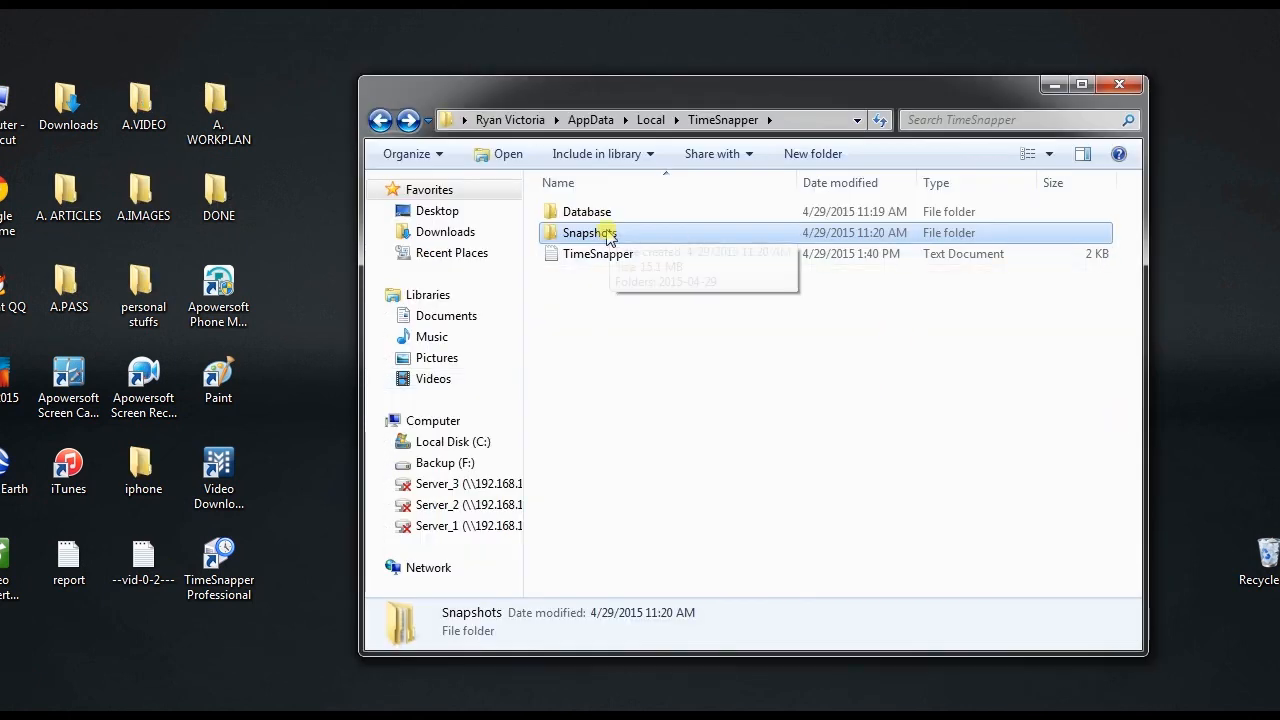
Preview all snapshots in Snapshots\2015-04-29 in Windows Photo Viewer
double_click(588, 232)
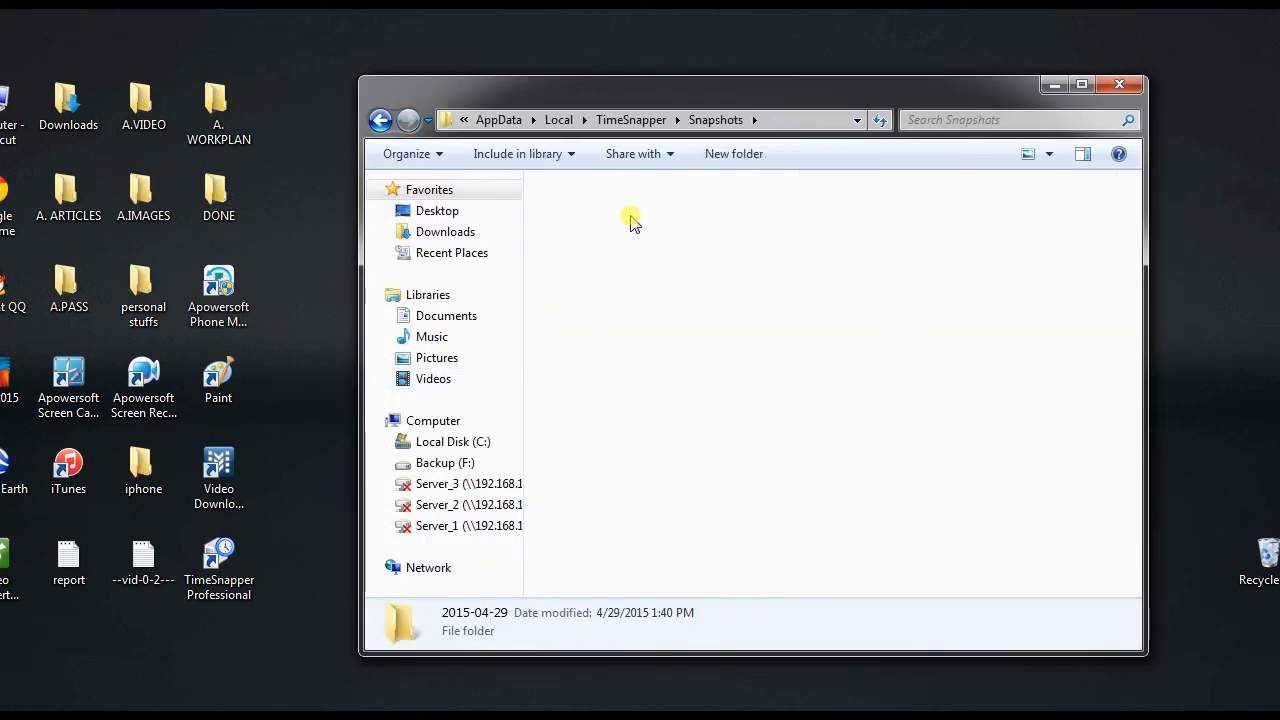
double_click(466, 620)
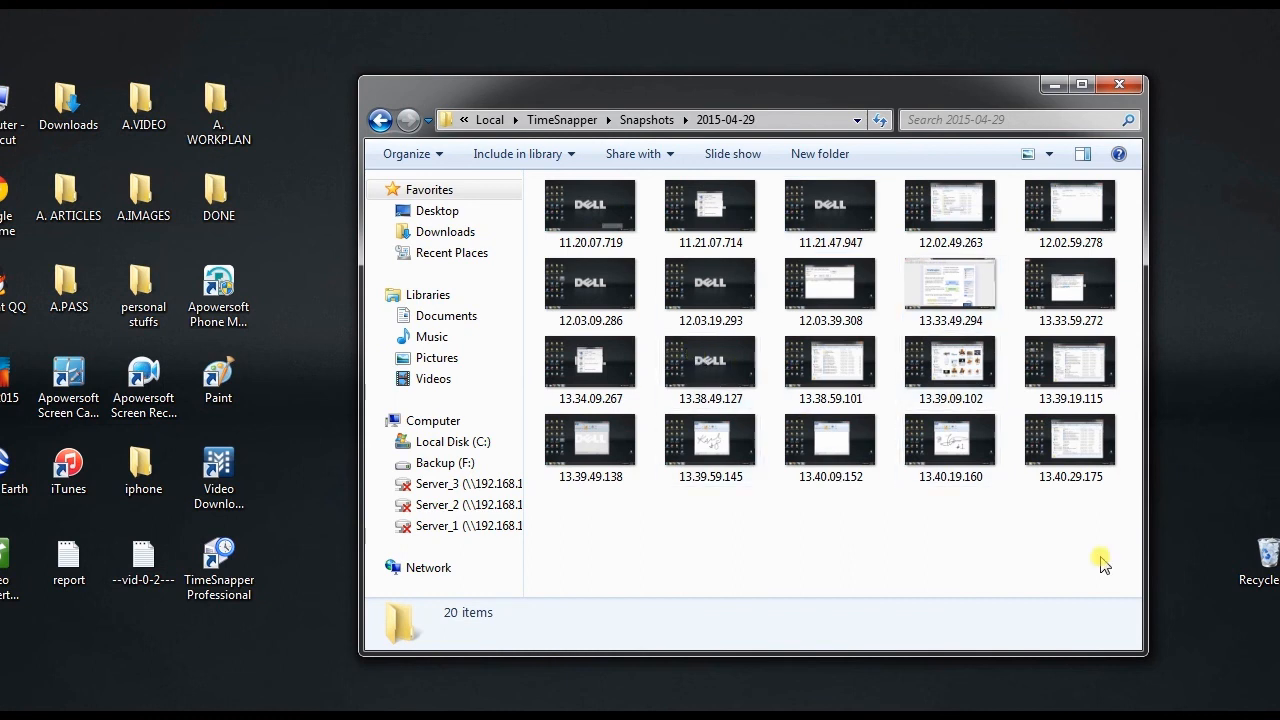
right_click(586, 204)
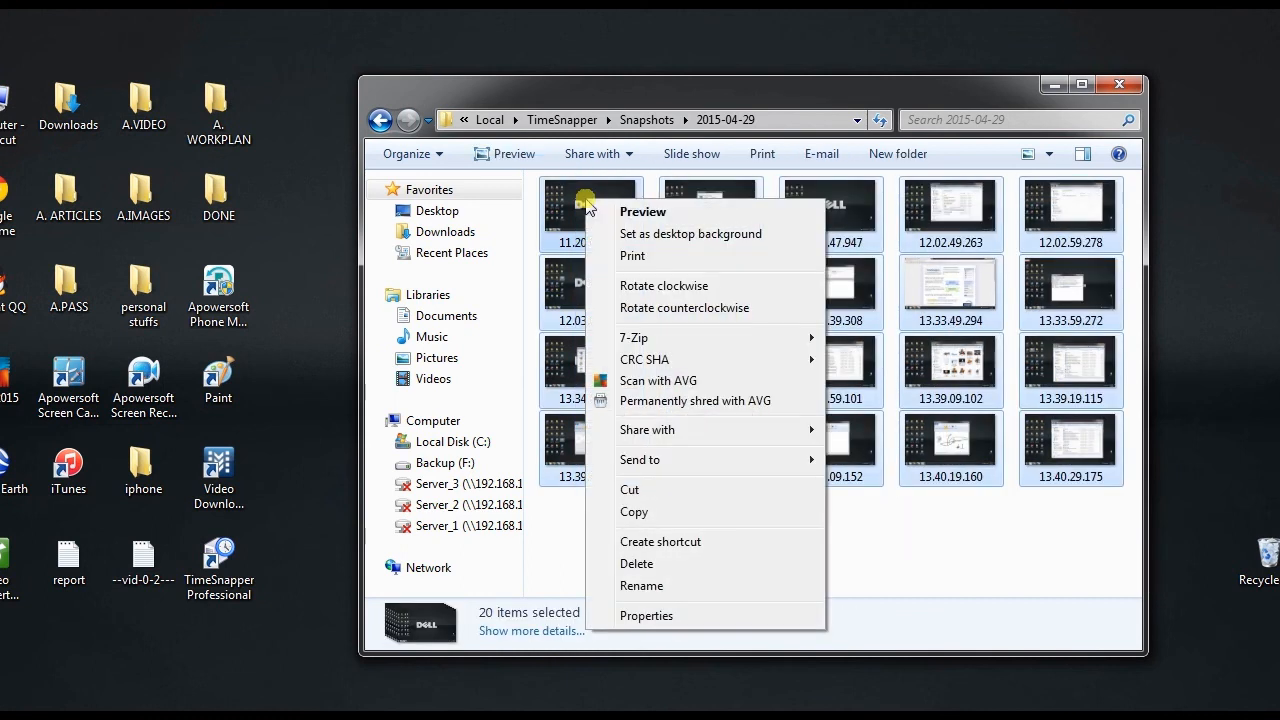
click(642, 212)
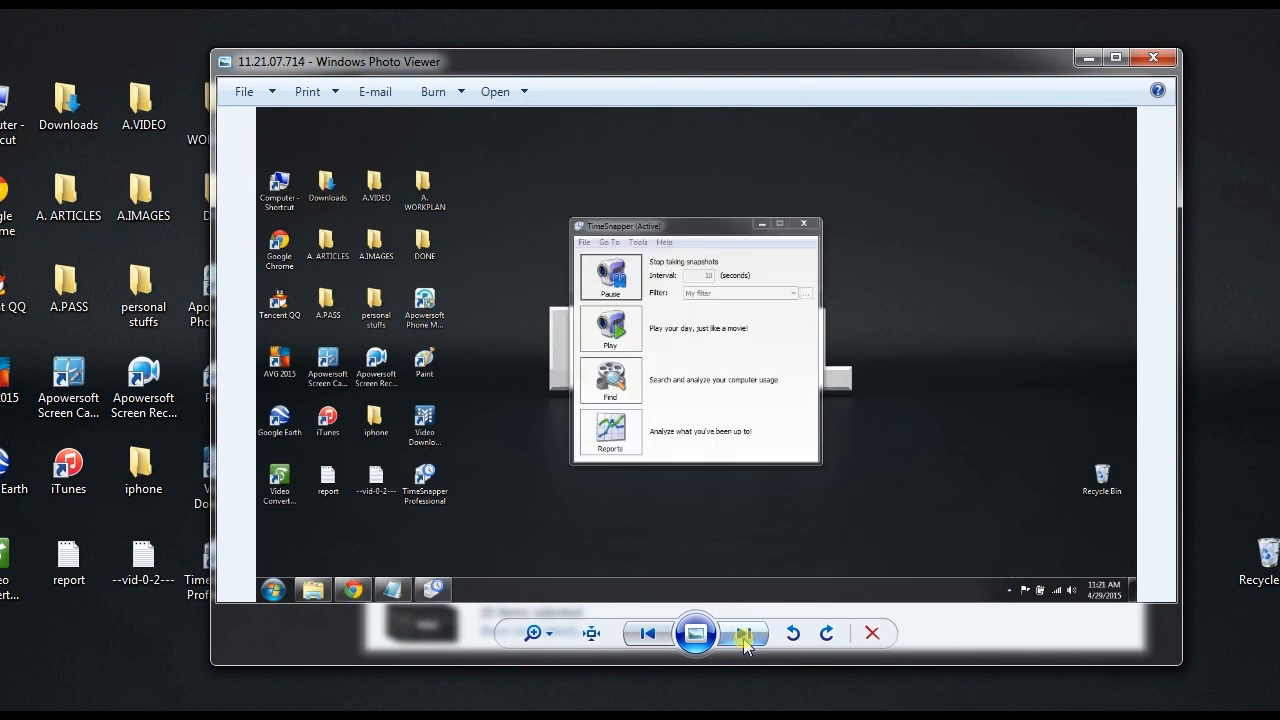
Step through the snapshots up to the 13.39.19.115 capture
click(744, 634)
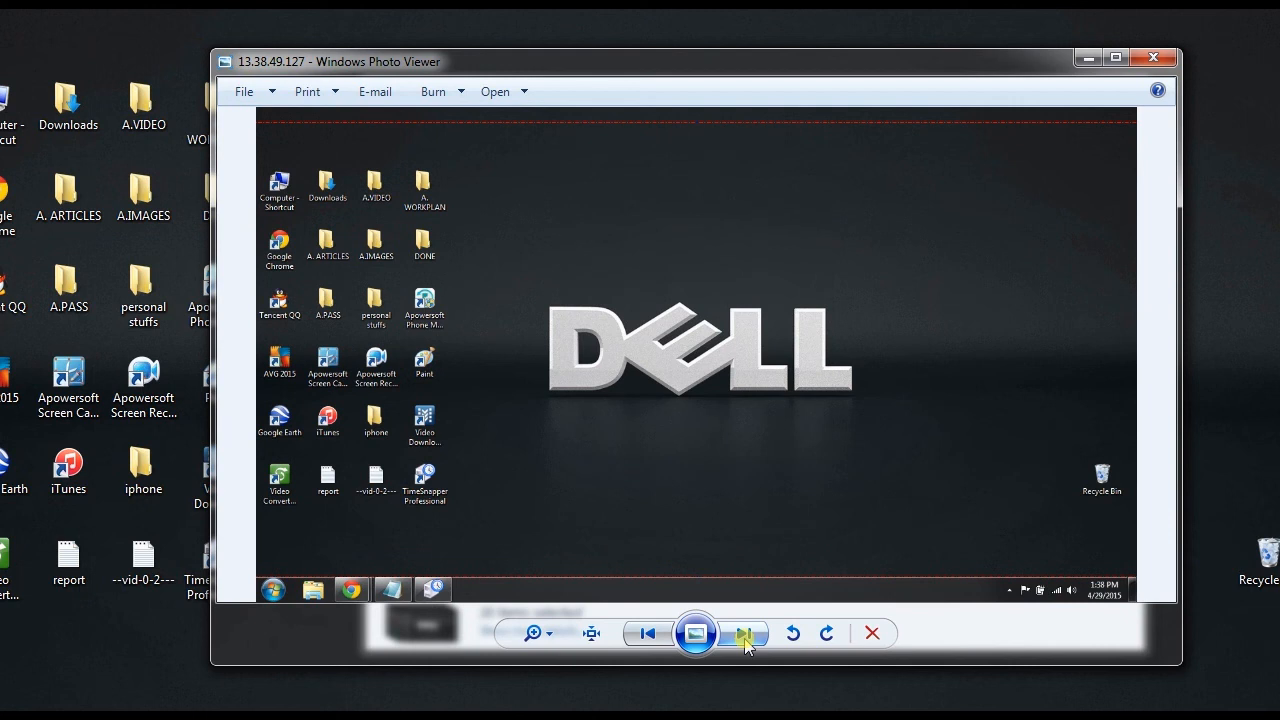
double_click(328, 240)
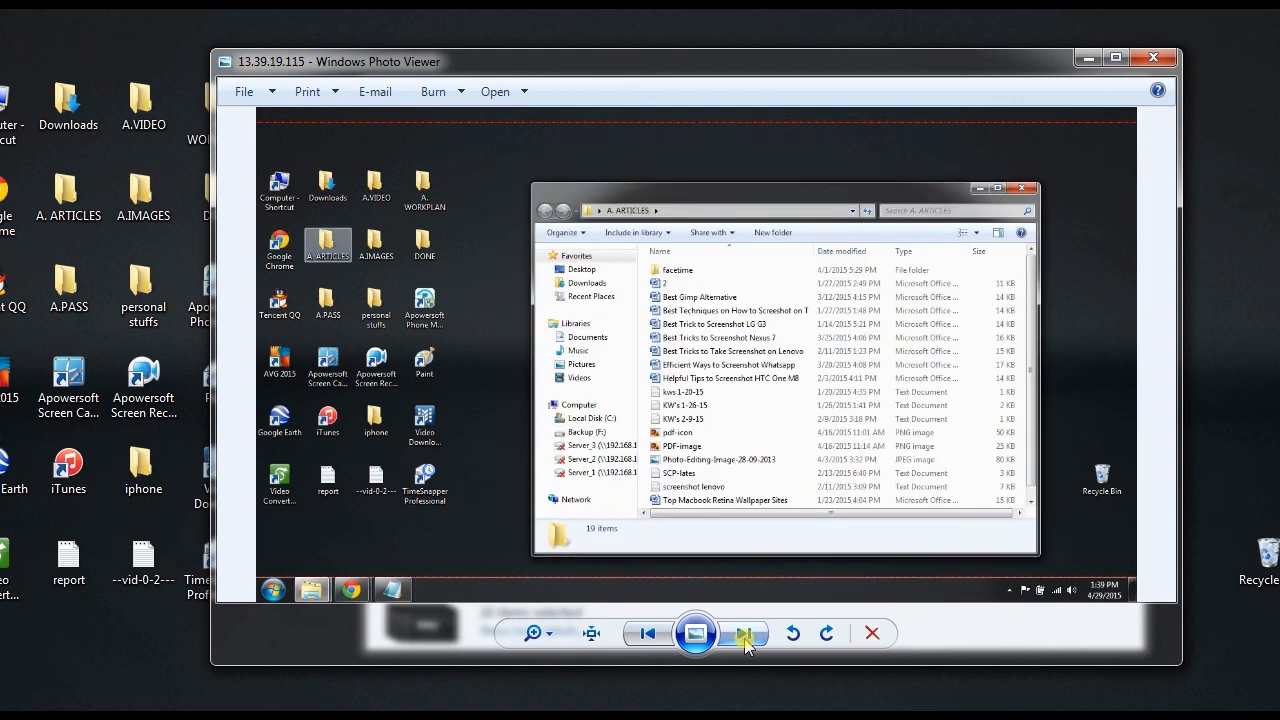